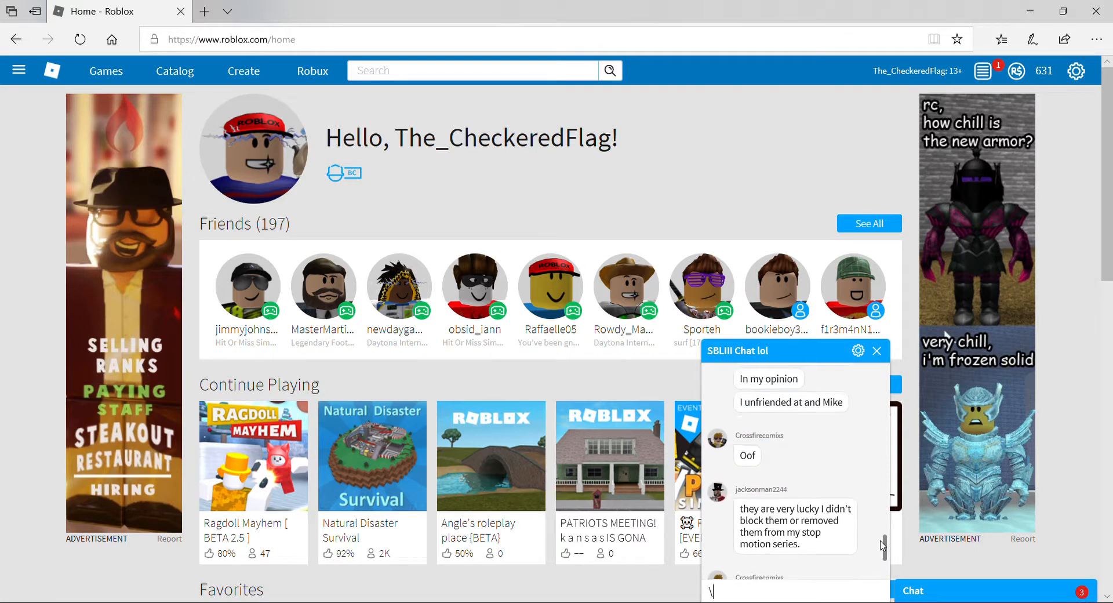
Step: Scroll through the group chat and open a chat member's Roblox profile page
{"action": "scroll", "scroll_direction": "down", "scroll_amount": 3}
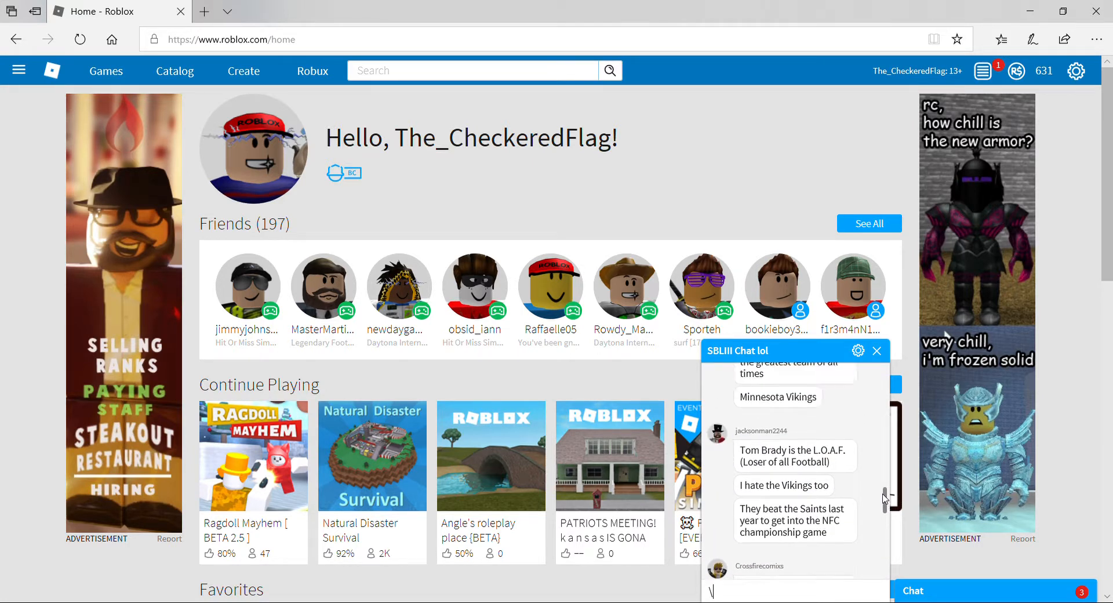
{"action": "scroll", "scroll_direction": "down", "scroll_amount": 3}
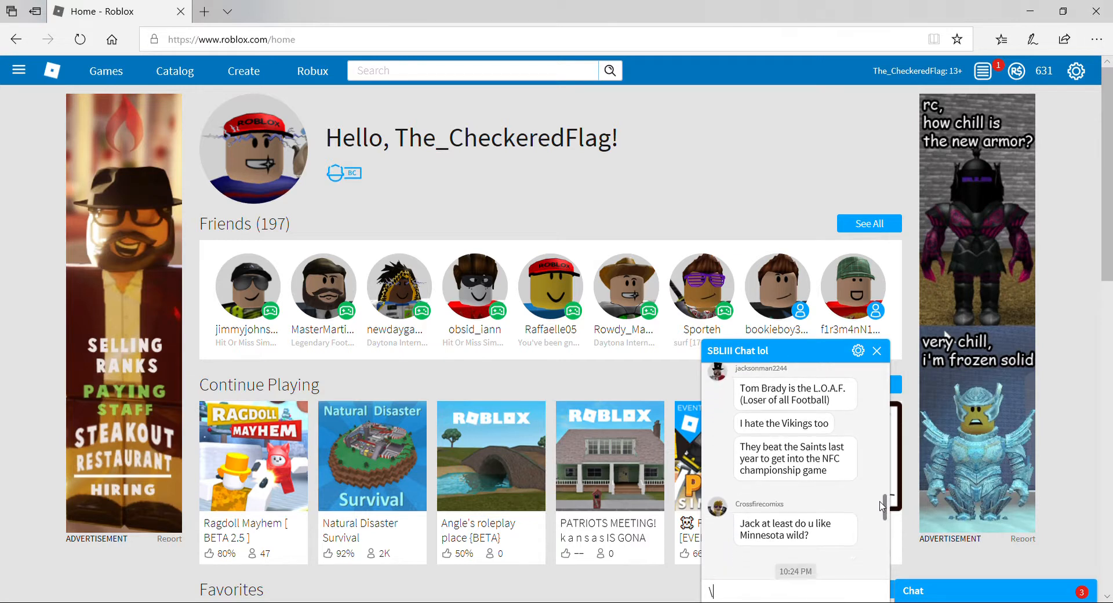
{"action": "scroll", "scroll_direction": "down", "scroll_amount": 3}
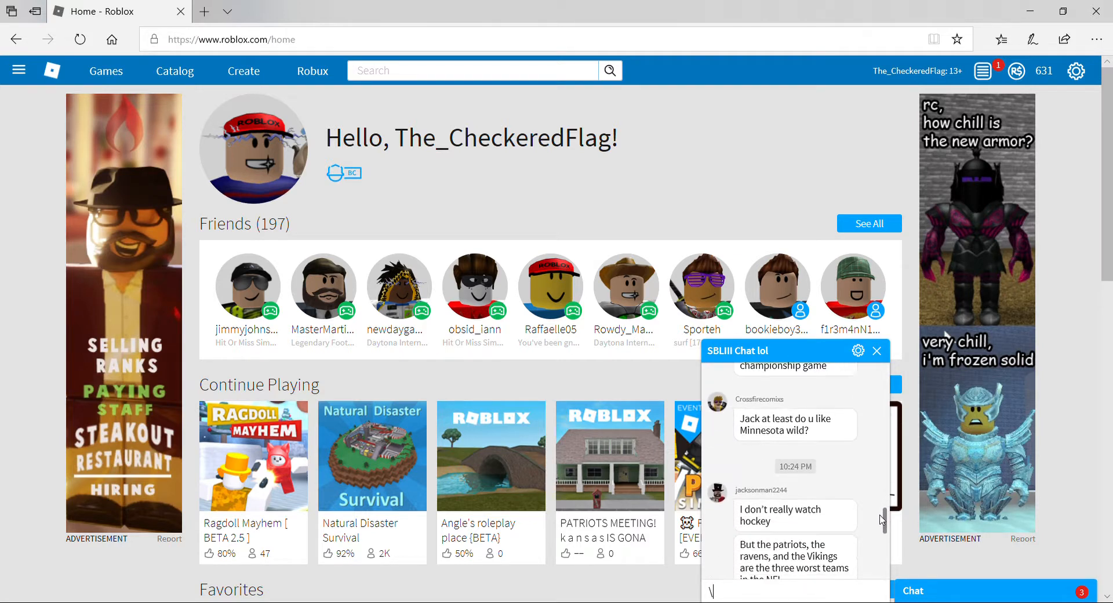
{"action": "scroll", "scroll_direction": "down", "scroll_amount": 3}
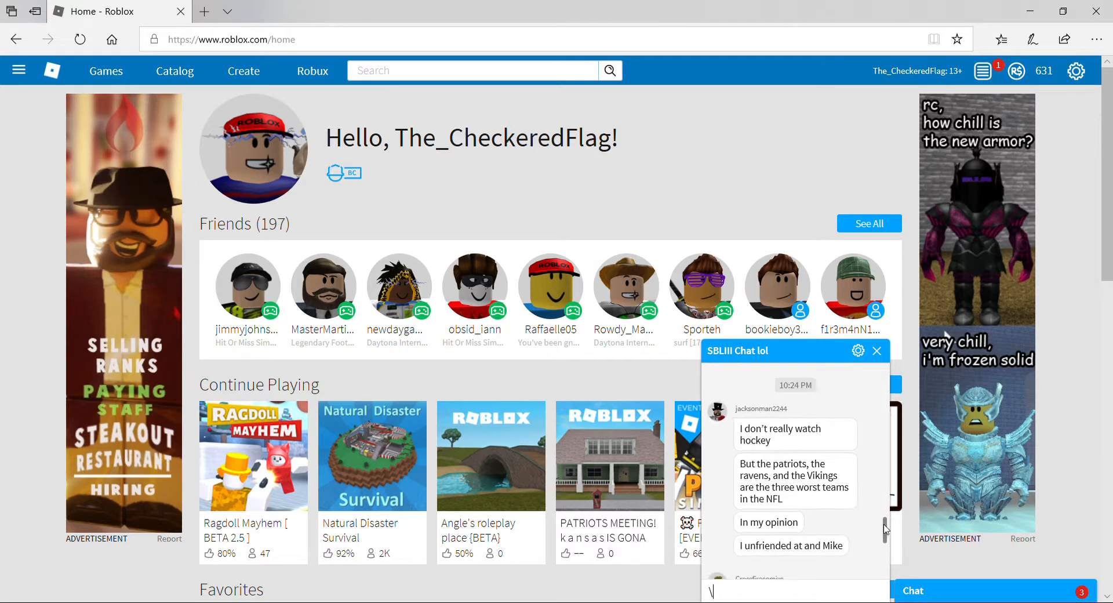
{"action": "scroll", "scroll_direction": "down", "scroll_amount": 3}
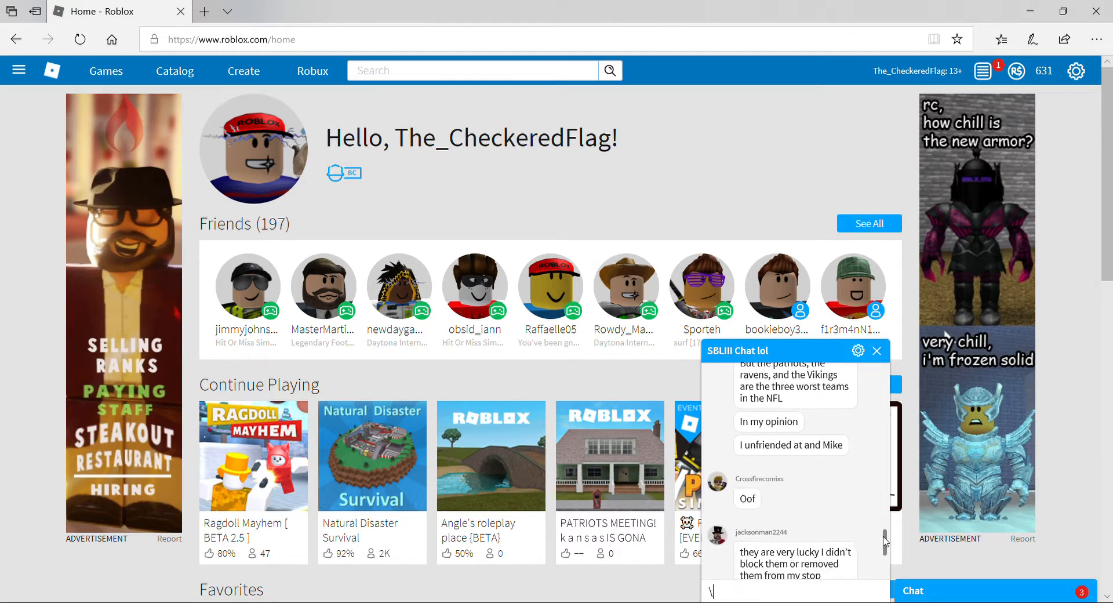
{"action": "scroll", "scroll_direction": "down", "scroll_amount": 3}
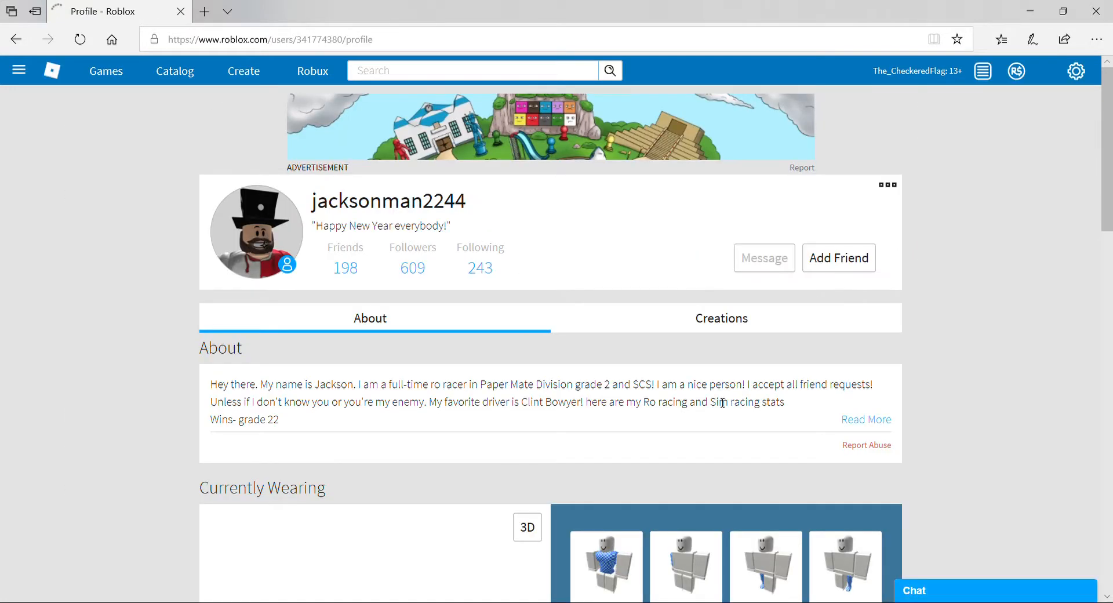
{"action": "left_click", "coordinate": [913, 590]}
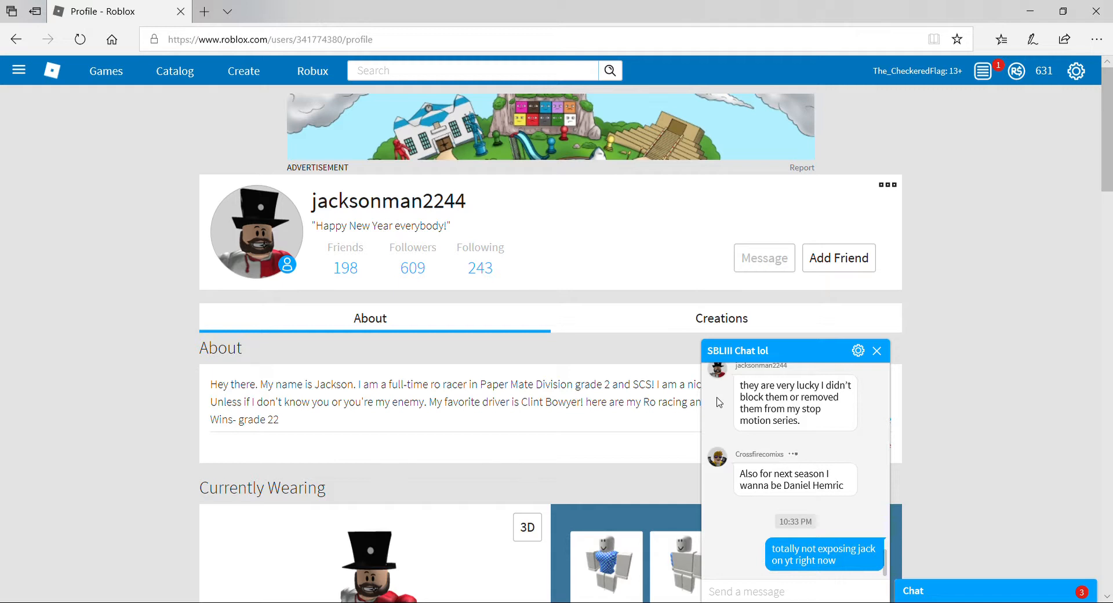
{"action": "mouse_move", "coordinate": [480, 267]}
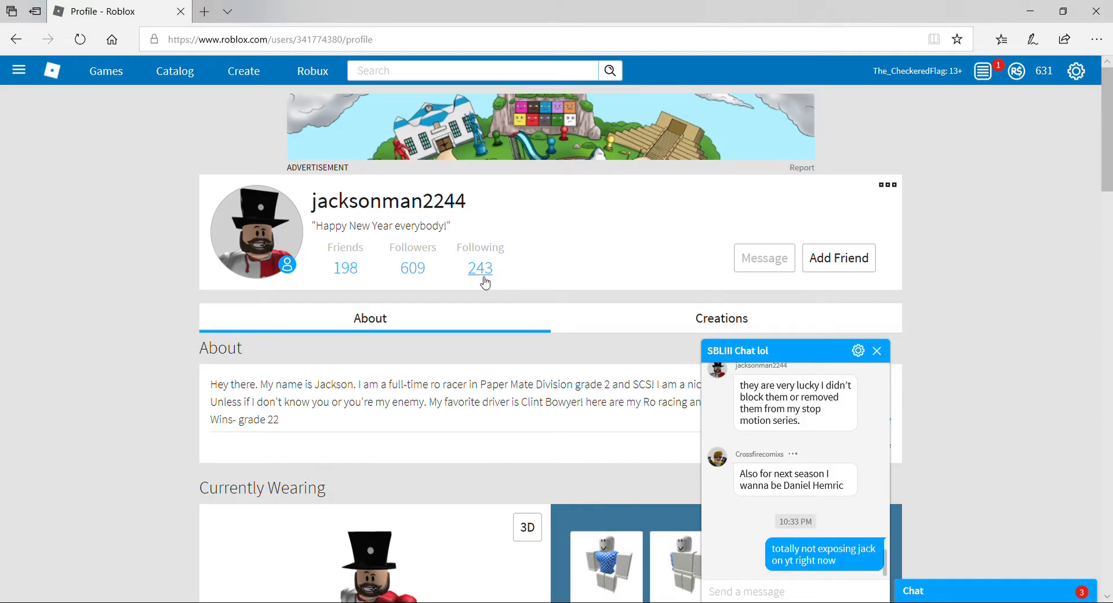
{"action": "scroll", "scroll_direction": "down", "scroll_amount": 3}
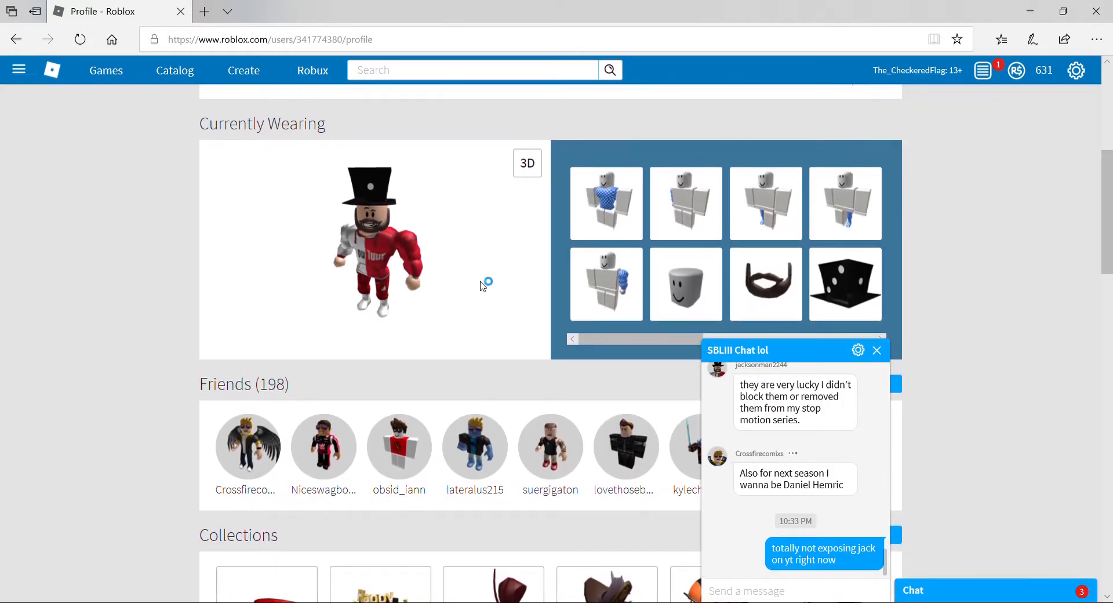
{"action": "scroll", "scroll_direction": "down", "scroll_amount": 3}
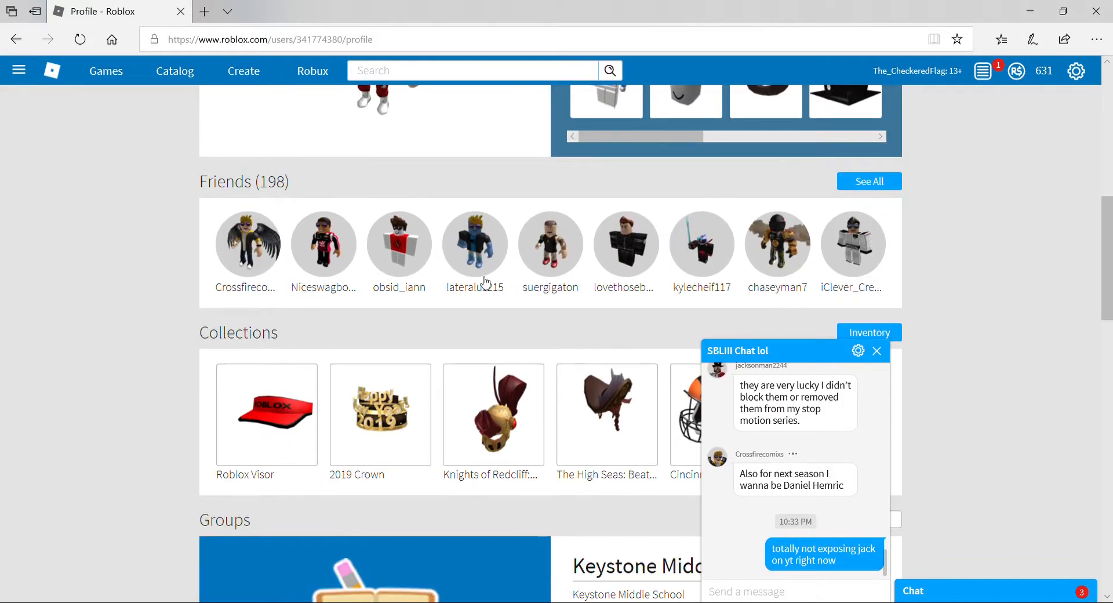
{"action": "scroll", "scroll_direction": "down", "scroll_amount": 3}
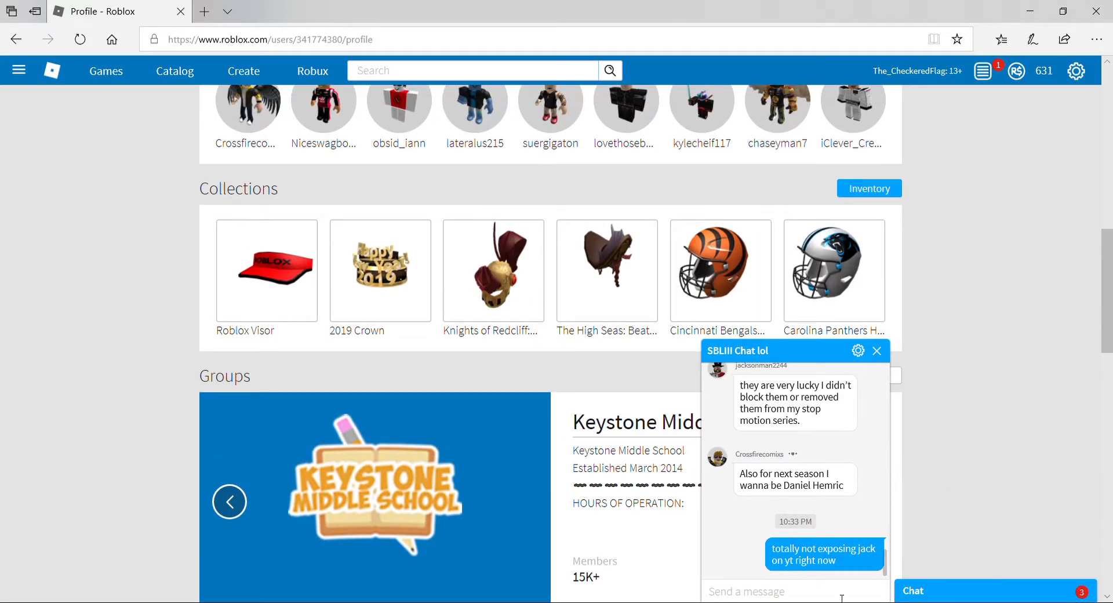
{"action": "mouse_move", "coordinate": [689, 386]}
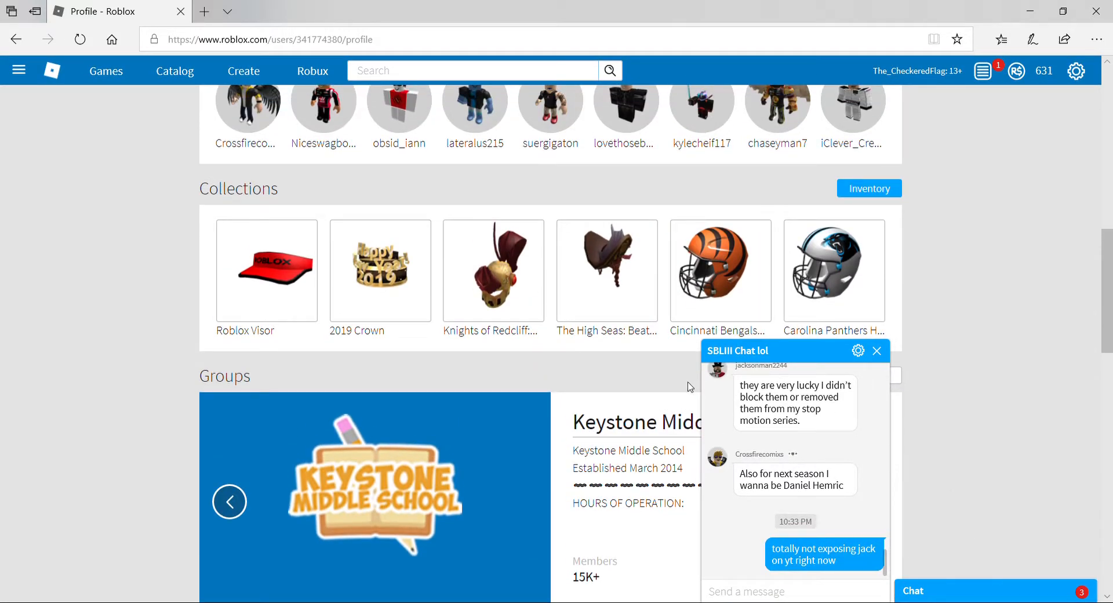
{"action": "mouse_move", "coordinate": [876, 420]}
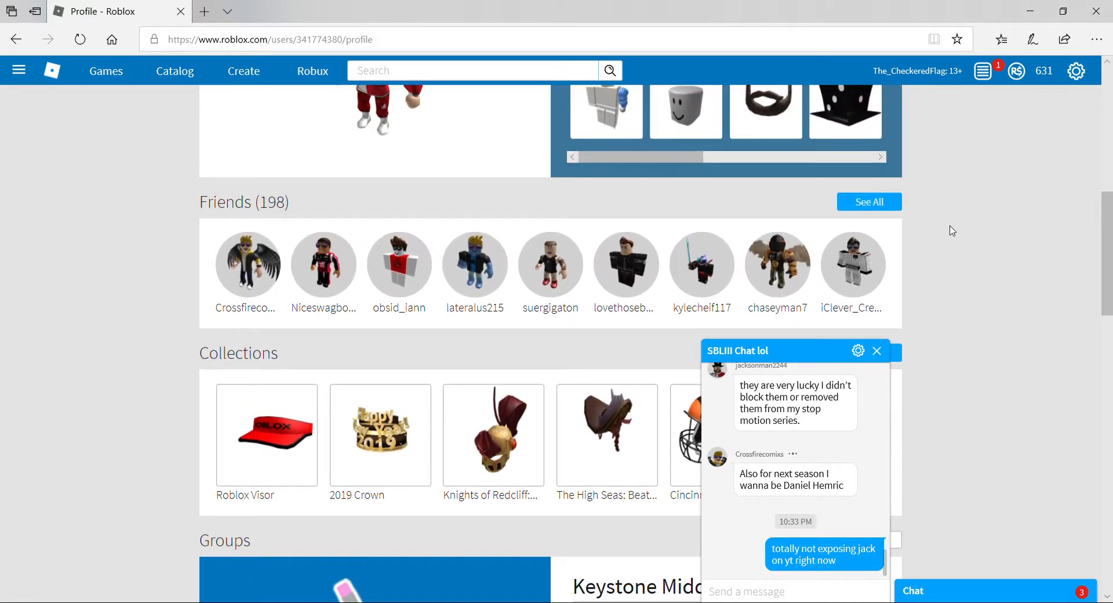
{"action": "scroll", "scroll_direction": "down", "scroll_amount": 3}
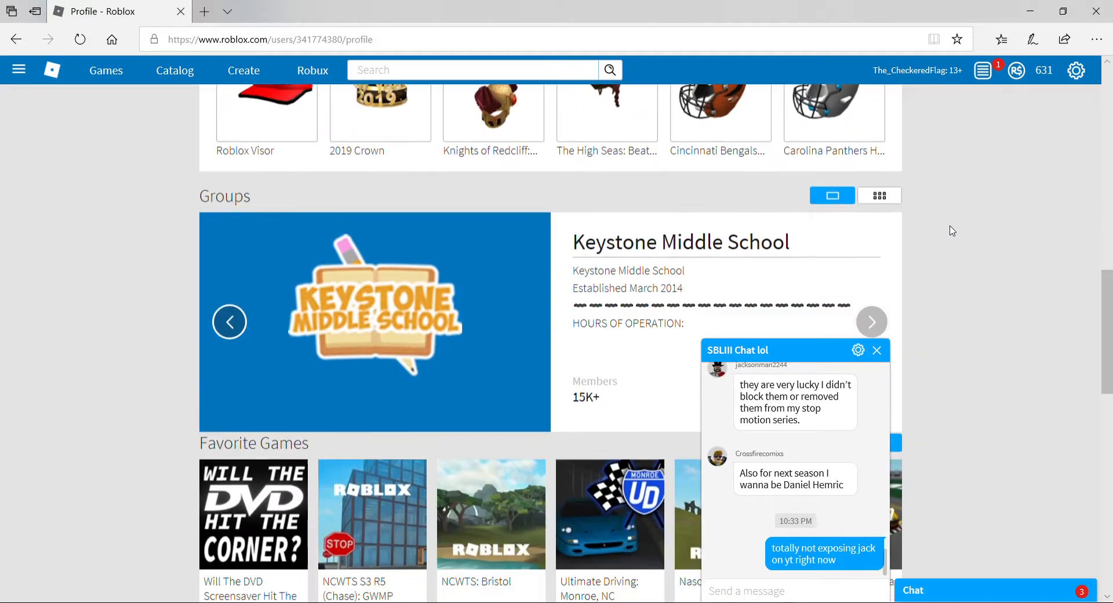
Step: Switch the member's groups to grid view and open the nascar paper mate racing series group
{"action": "left_click", "coordinate": [878, 186]}
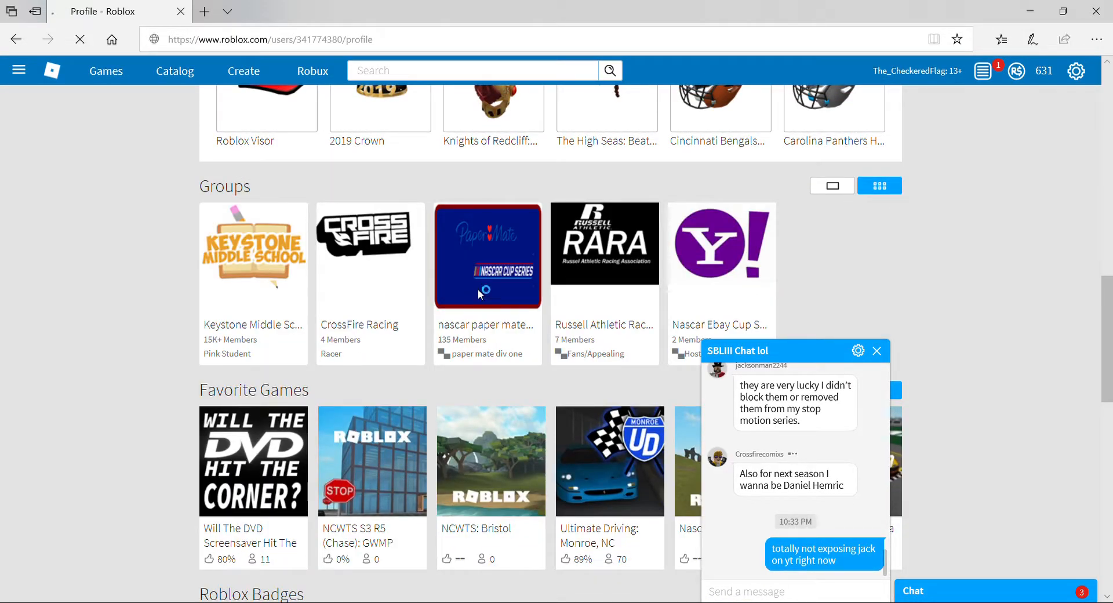
{"action": "left_click", "coordinate": [487, 255]}
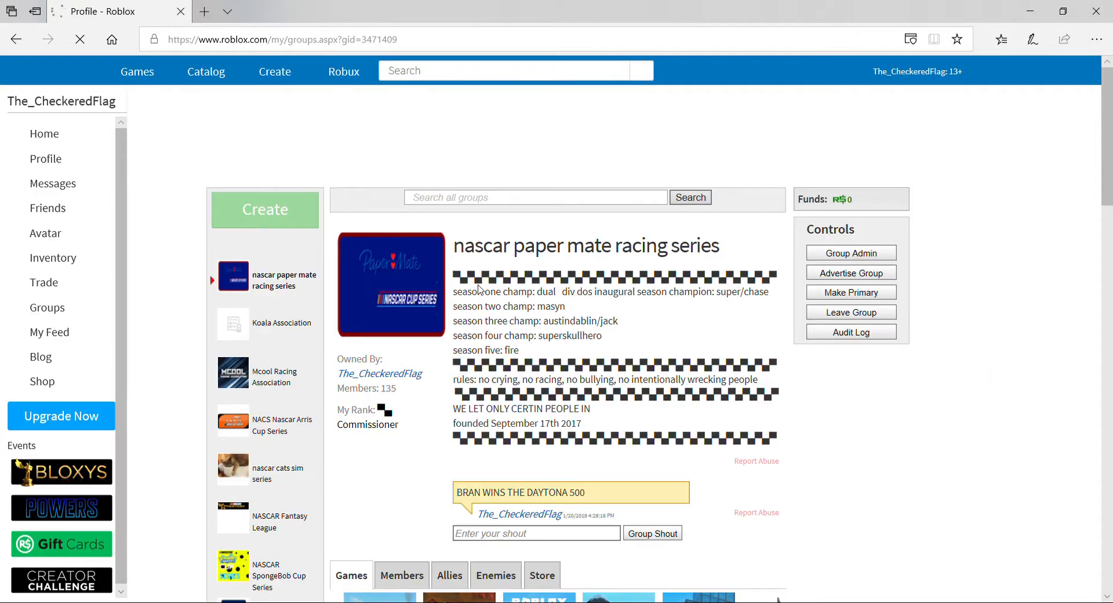